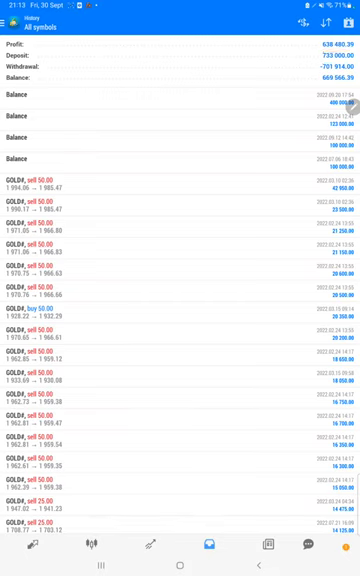
- Open the detailed statement and scroll through its trade rows with tickets, prices and profits
{"action": "scroll", "scroll_direction": "down", "scroll_amount": 3}
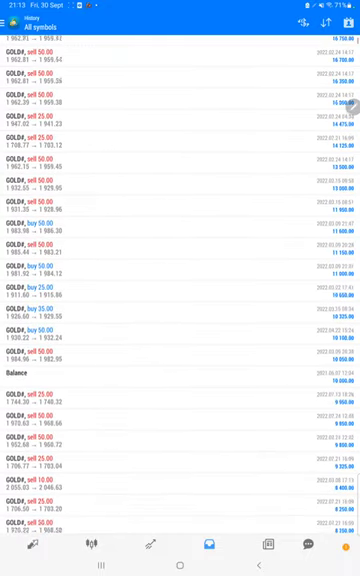
{"action": "scroll", "scroll_direction": "down", "scroll_amount": 3}
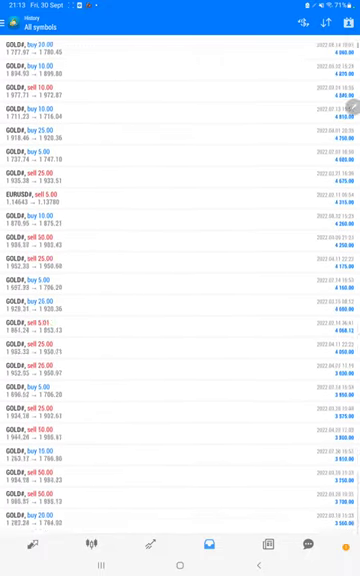
{"action": "scroll", "scroll_direction": "down", "scroll_amount": 3}
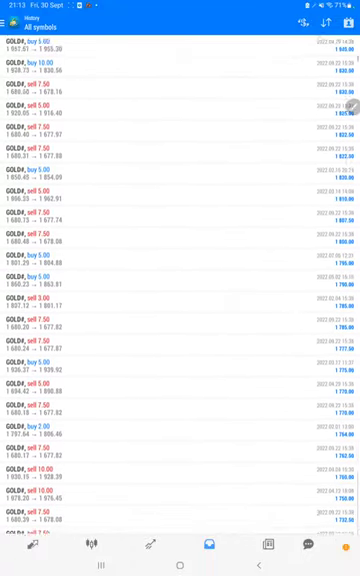
{"action": "left_click", "coordinate": [180, 565]}
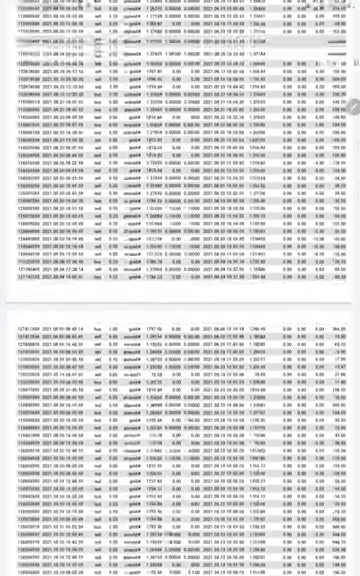
{"action": "scroll", "scroll_direction": "down", "scroll_amount": 3}
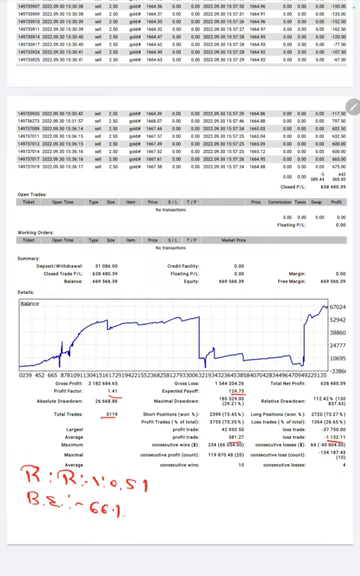
- Write the note 'Acc!' below the R:R 1:0.51 and B.E 66% annotations
{"action": "type", "text": "Acc!"}
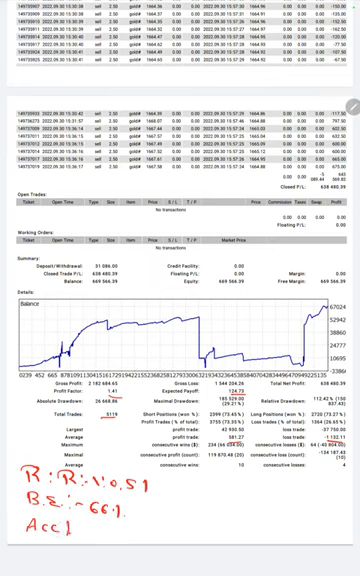